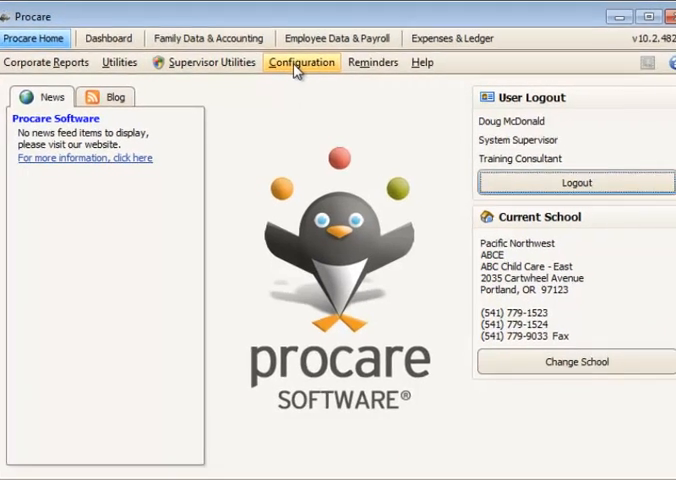
Reach the Chart of Accounts through System Configuration's Accounting Management
left_click(300, 60)
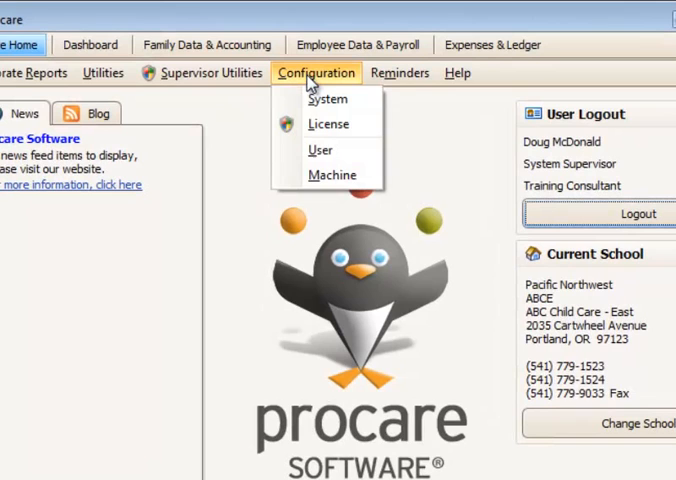
mouse_move(324, 98)
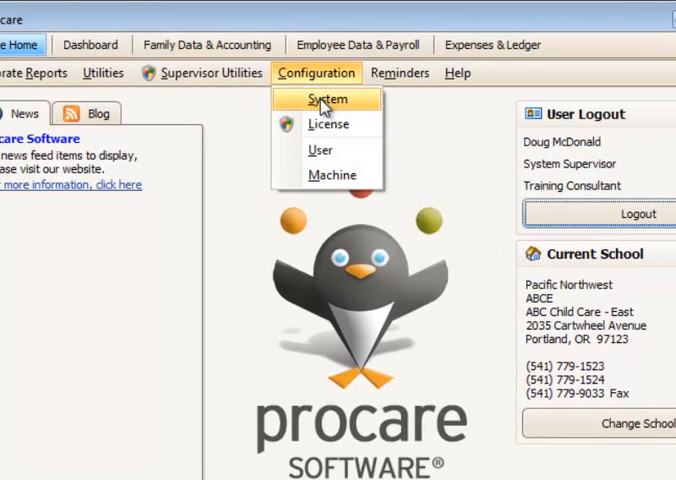
left_click(324, 98)
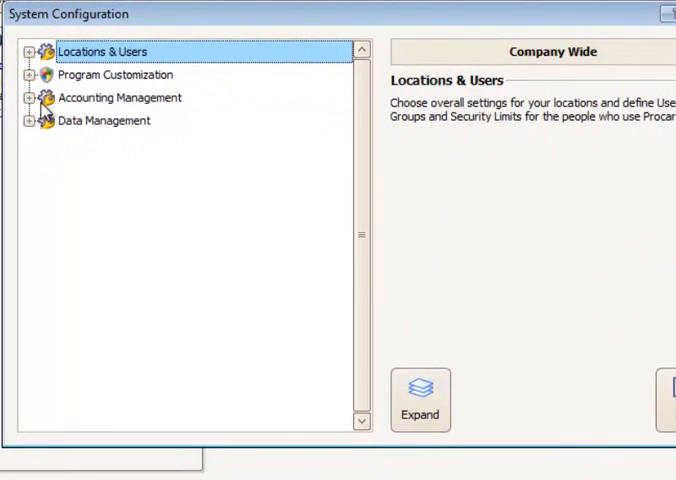
left_click(36, 96)
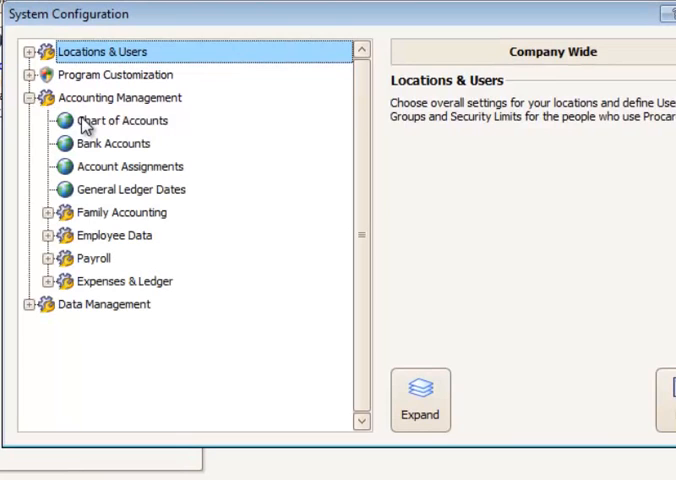
left_click(124, 120)
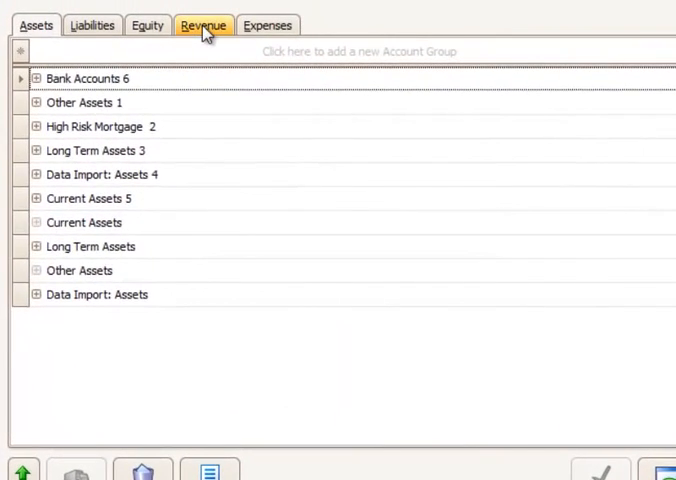
Show the Revenue accounts and inspect Donations & Fundraisers, 4045.00
left_click(204, 24)
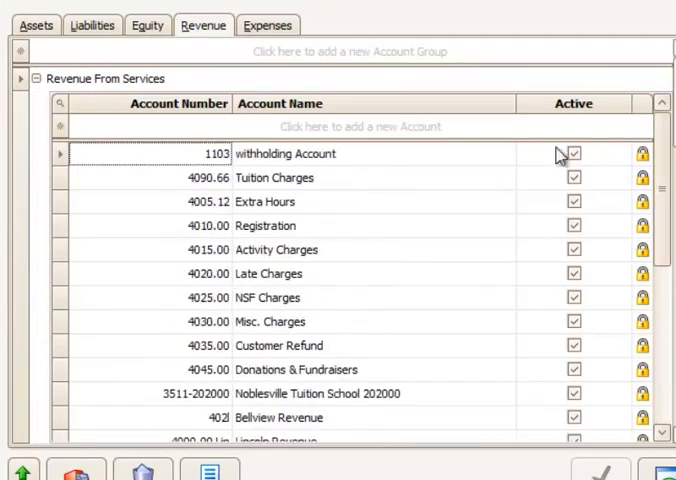
double_click(204, 368)
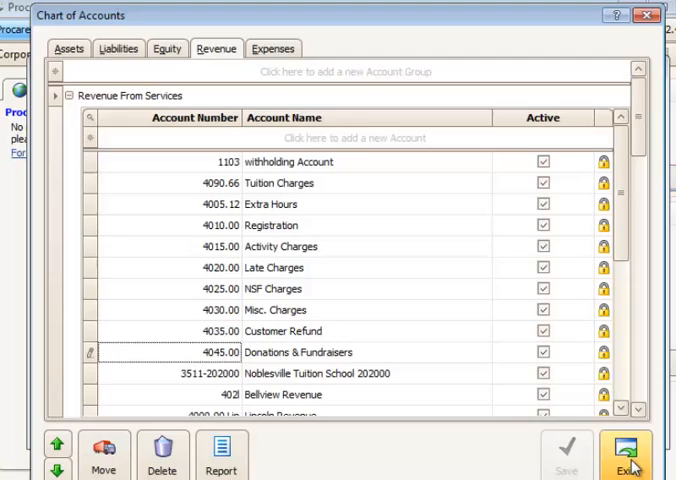
Close the chart of accounts and review the Other Charge descriptions with their GL accounts
left_click(628, 454)
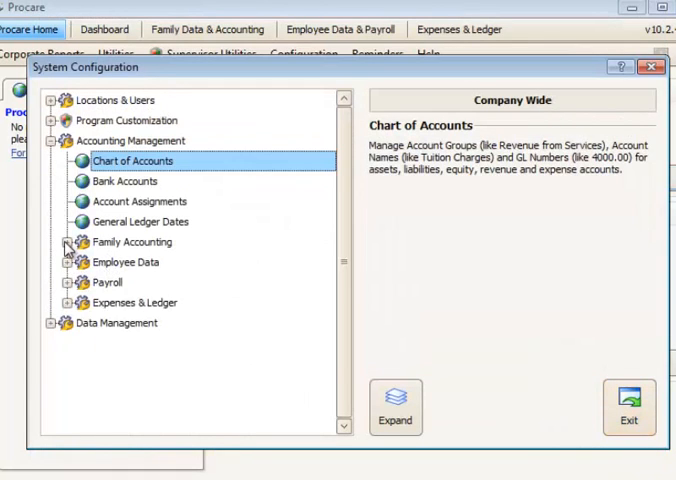
left_click(66, 240)
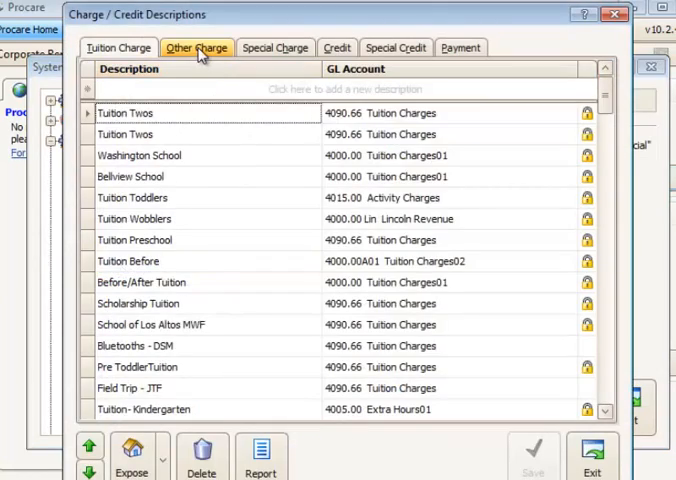
left_click(196, 48)
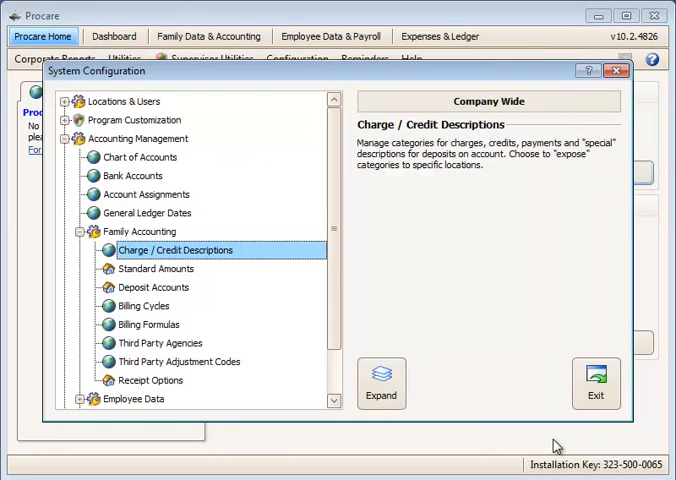
Leave System Configuration for the Family Data & Accounting screen
left_click(596, 384)
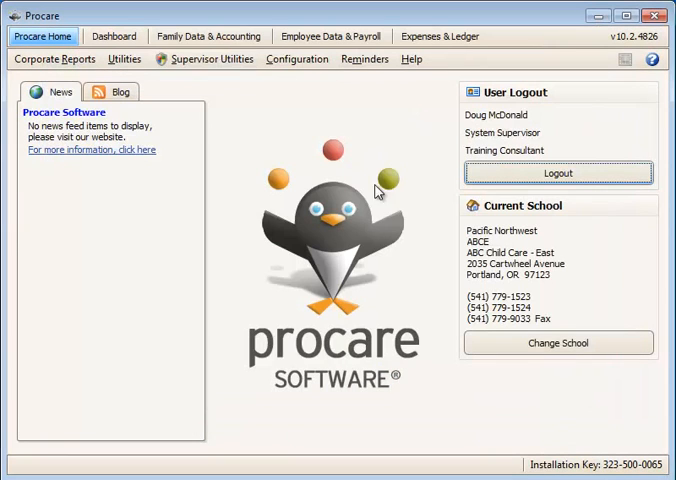
left_click(210, 36)
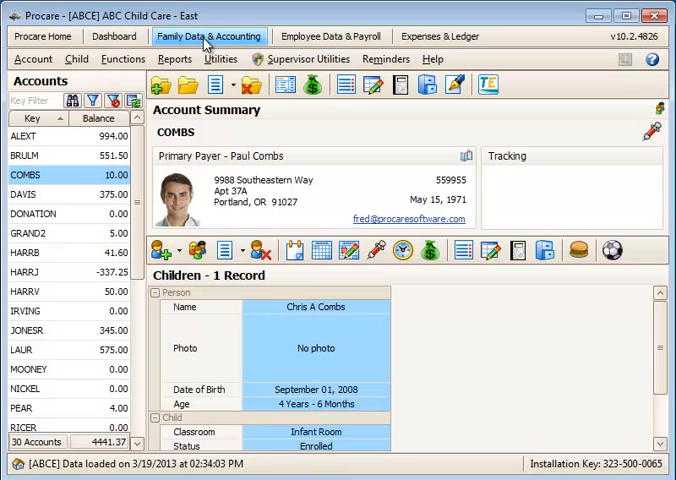
mouse_move(204, 48)
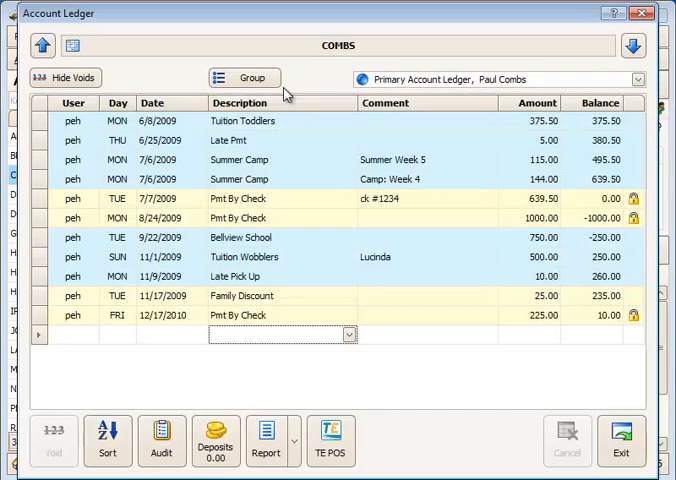
Record a 20.00 Donations charge commented BAKE SALE in the COMBS ledger
left_click(348, 334)
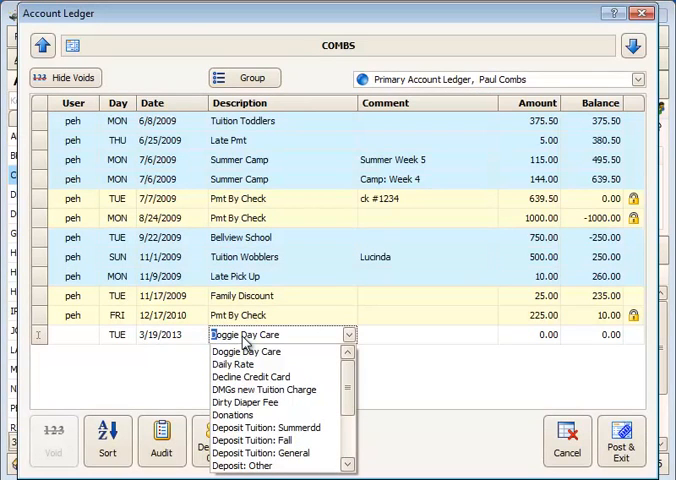
left_click(232, 414)
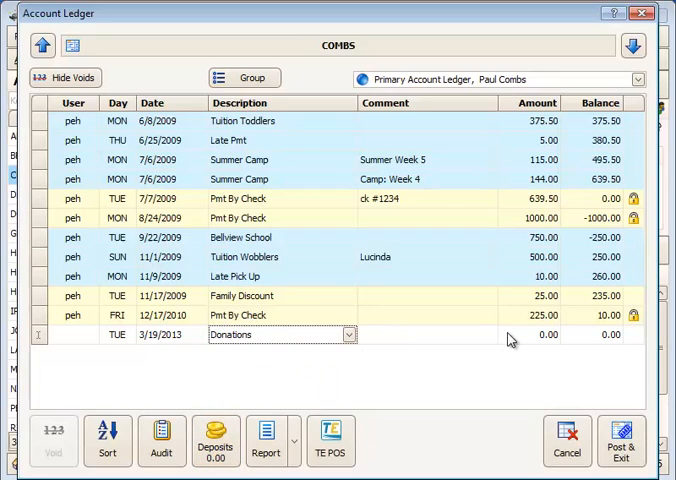
type("20.00")
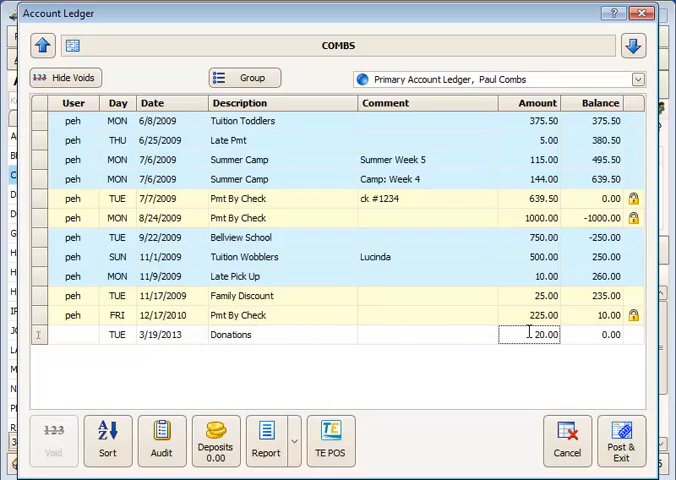
type("BAKE SALE")
type("Pmt By Check")
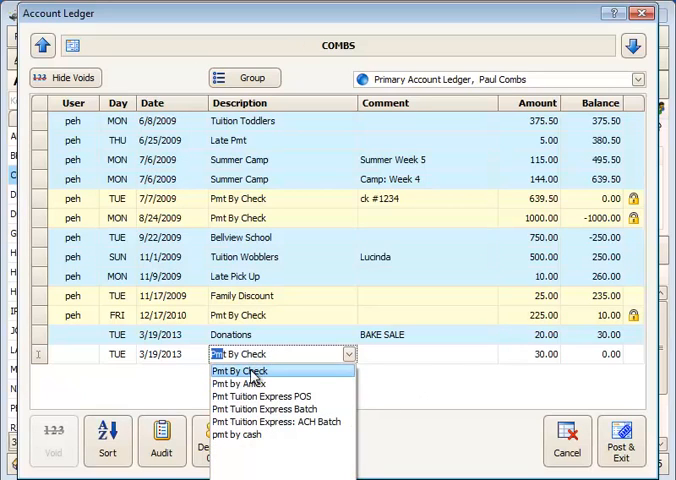
Add a matching 20.00 Pmt By Check with check number 2589
left_click(250, 372)
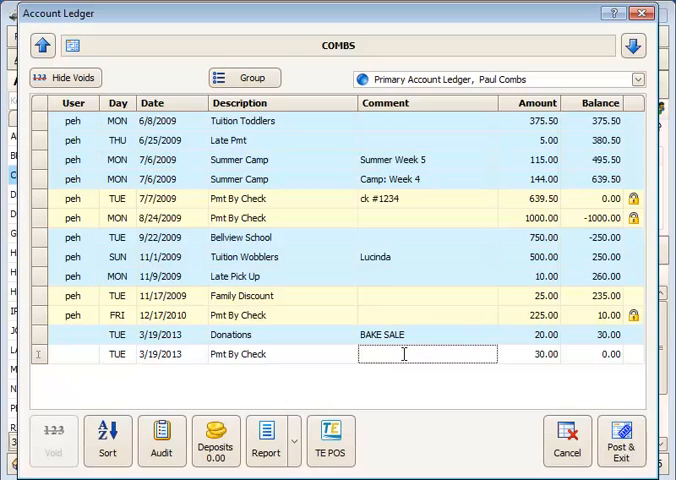
type("2589")
left_click(528, 354)
type("20")
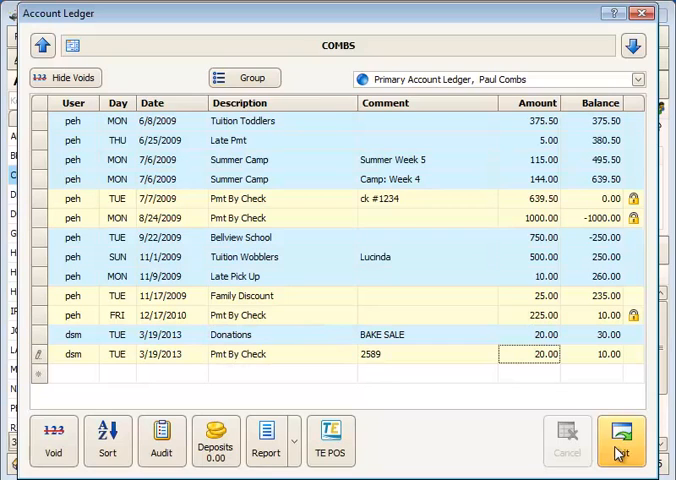
Post the COMBS entries, then reach the DONATION account ledger without saving payer details
left_click(620, 440)
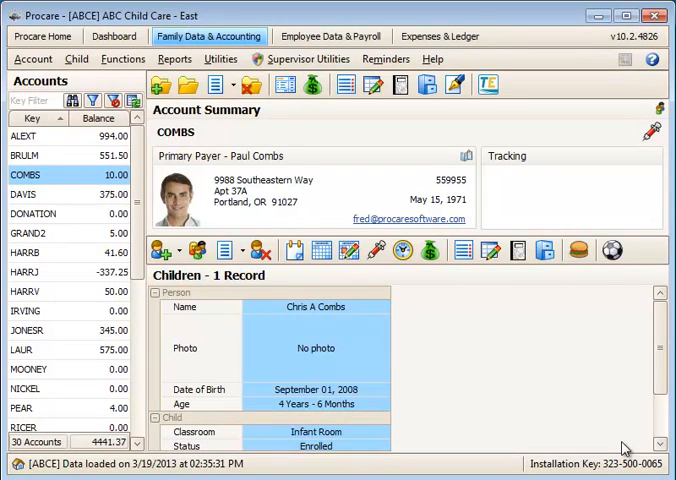
mouse_move(56, 272)
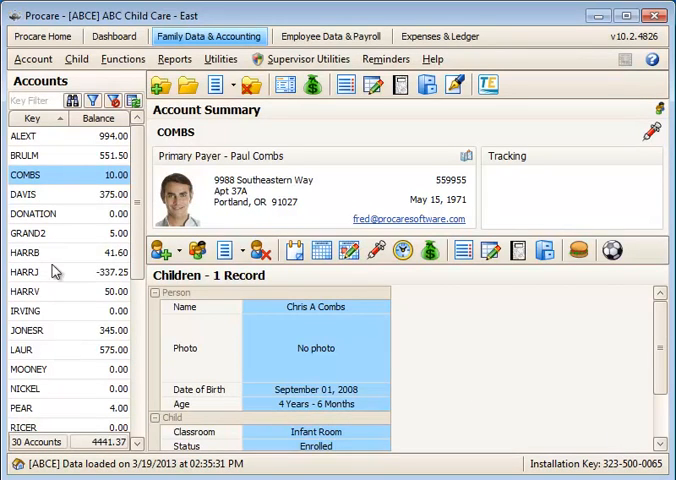
left_click(32, 212)
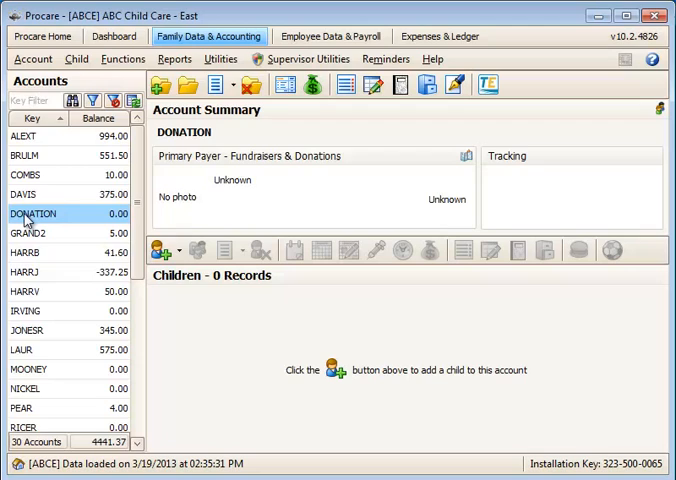
mouse_move(46, 228)
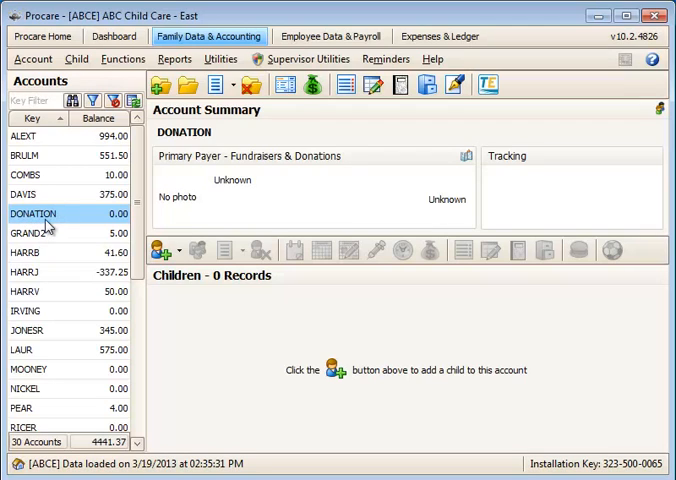
mouse_move(264, 196)
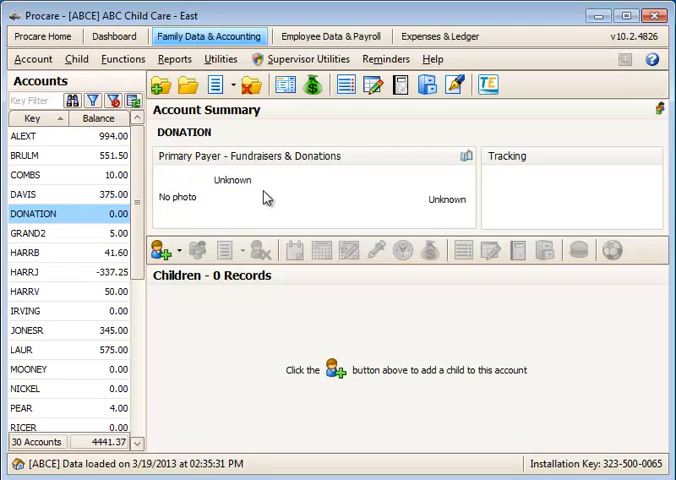
mouse_move(304, 166)
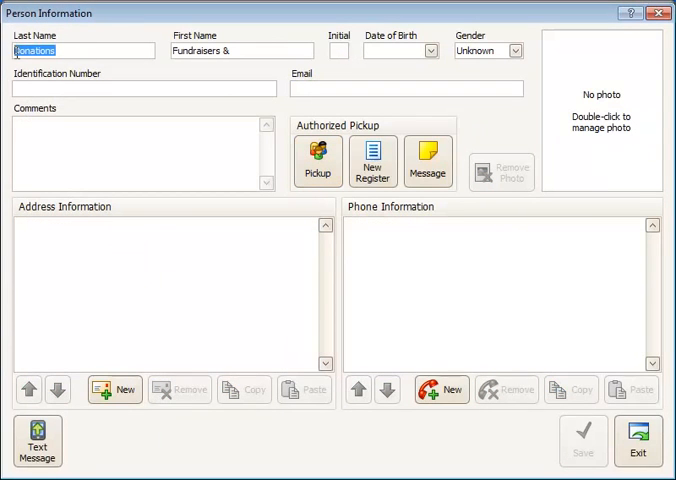
left_click(240, 52)
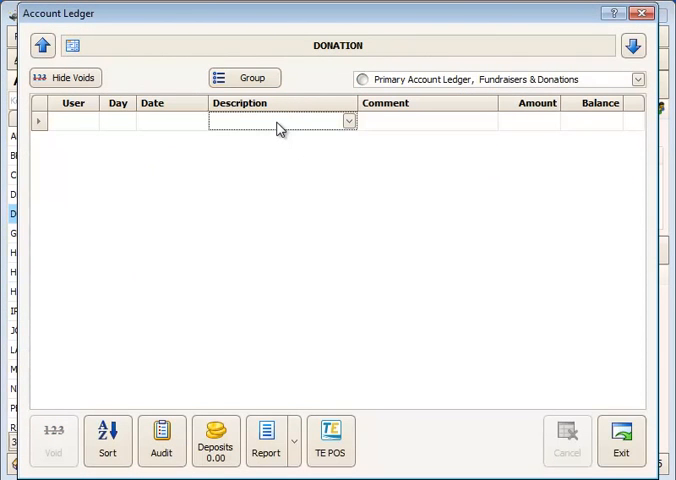
Enter a 250.00 Donations charge commented 'total bake sale' in the DONATION ledger
left_click(348, 120)
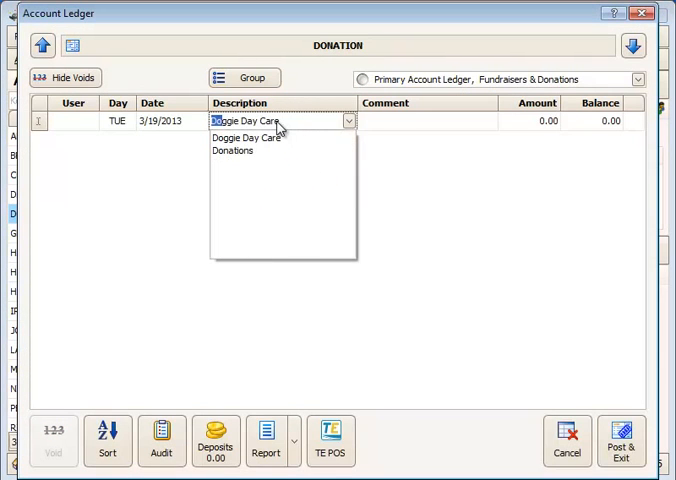
left_click(232, 150)
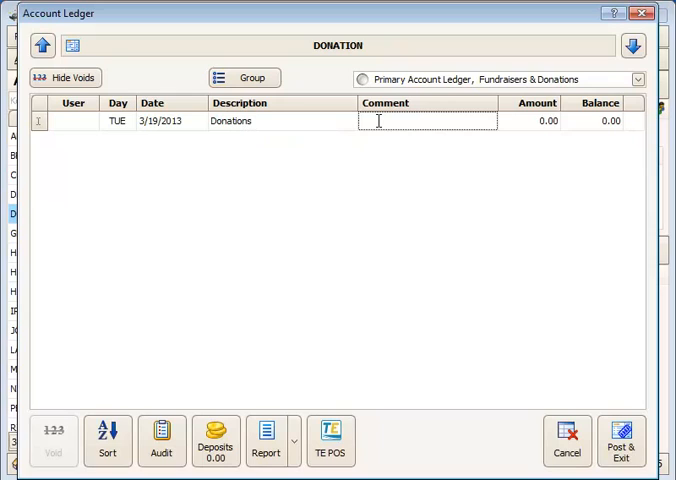
type("total")
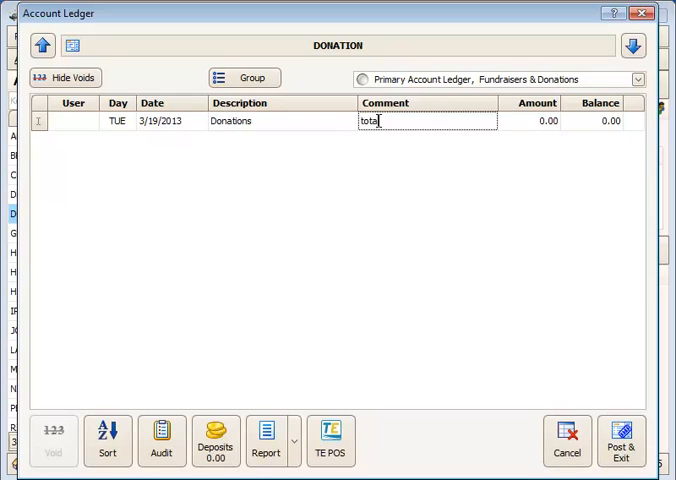
type("bake sale")
left_click(528, 120)
type("250")
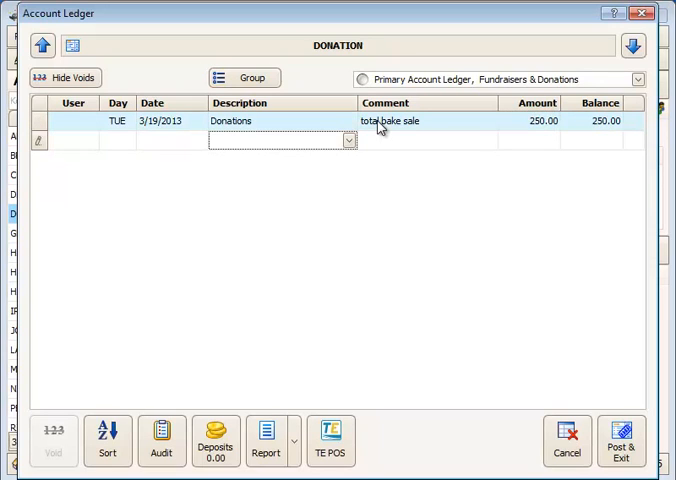
Add a 150.00 check payment and a 100.00 cash payment, then post the ledger
left_click(348, 140)
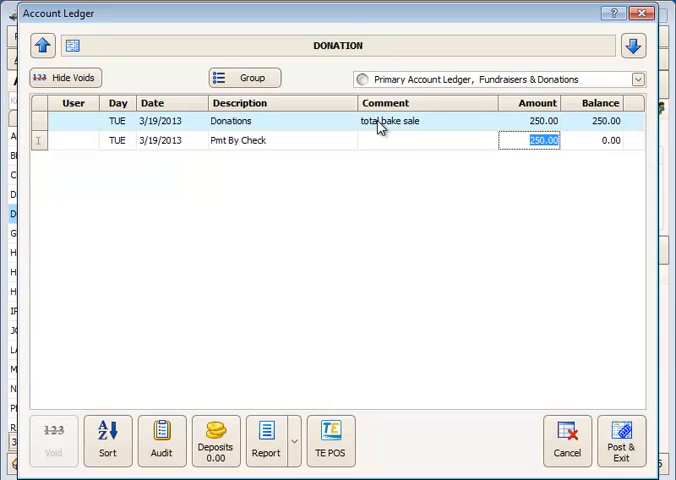
type("150.00")
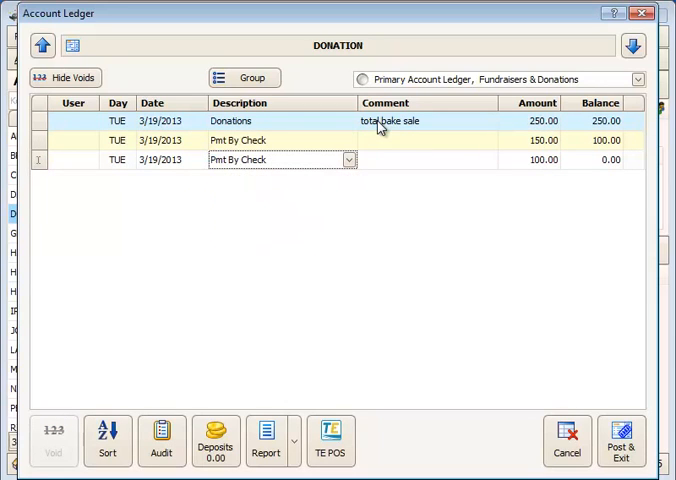
left_click(348, 160)
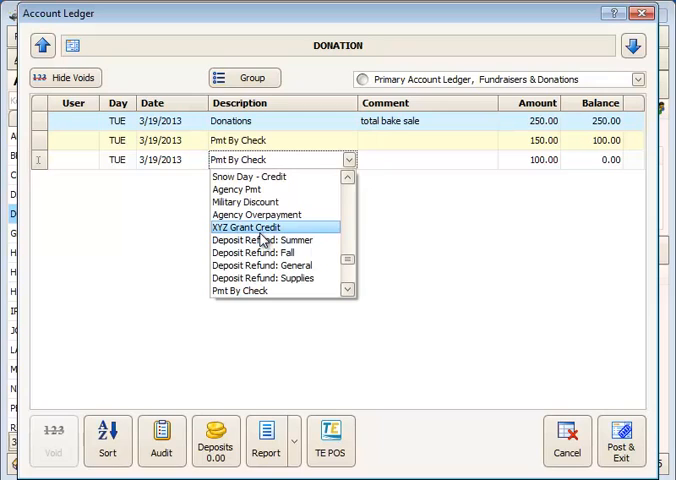
scroll("down", 3)
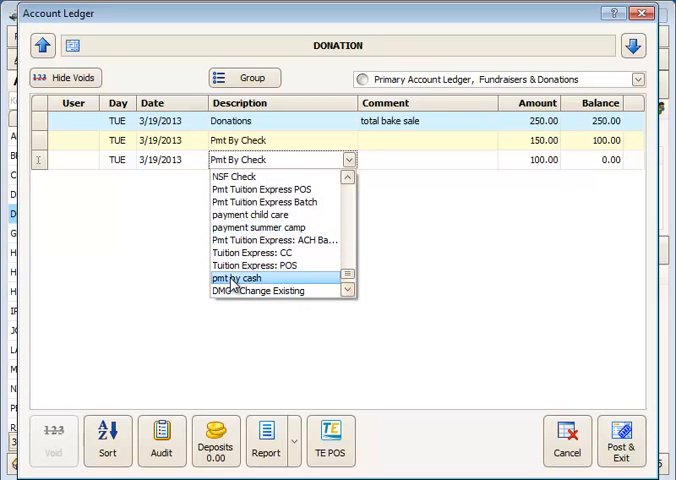
left_click(236, 276)
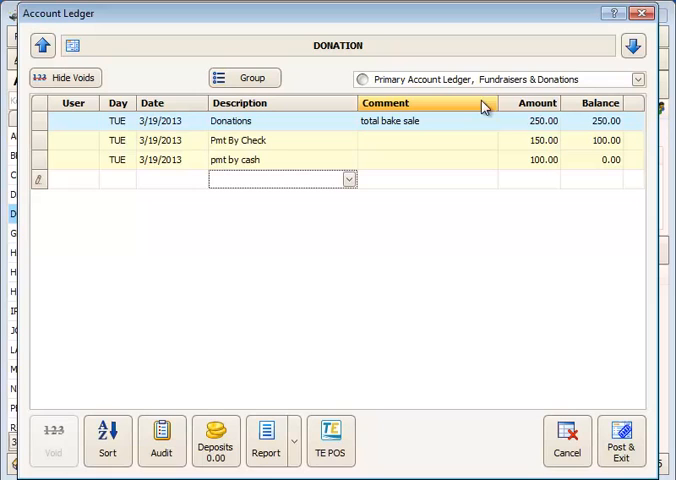
mouse_move(620, 440)
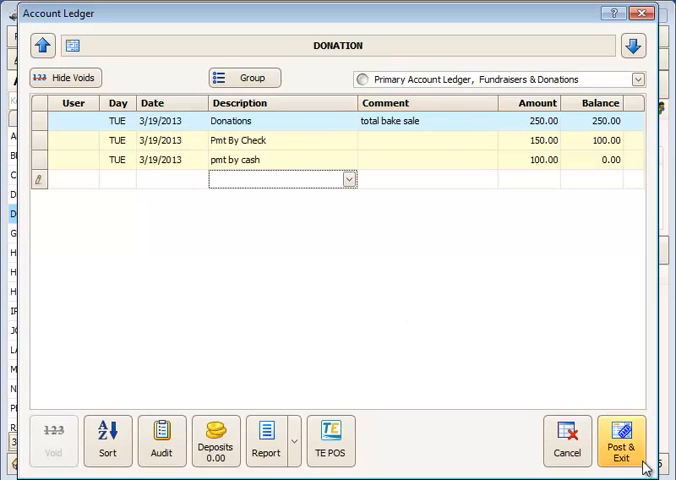
left_click(620, 448)
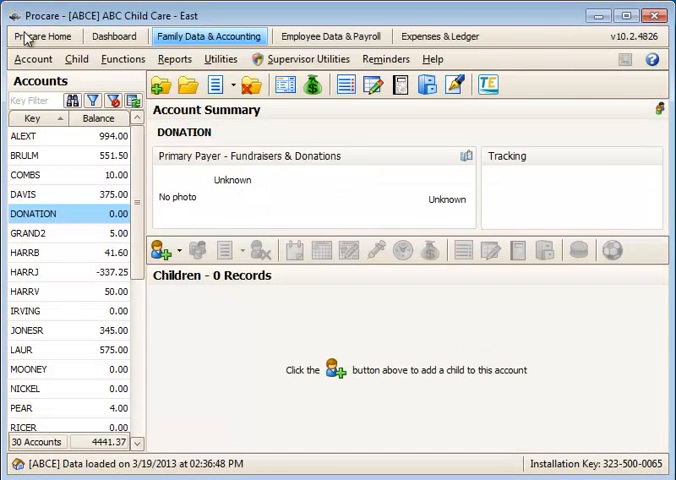
View the current deposit report with check and cash payments expanded
left_click(122, 58)
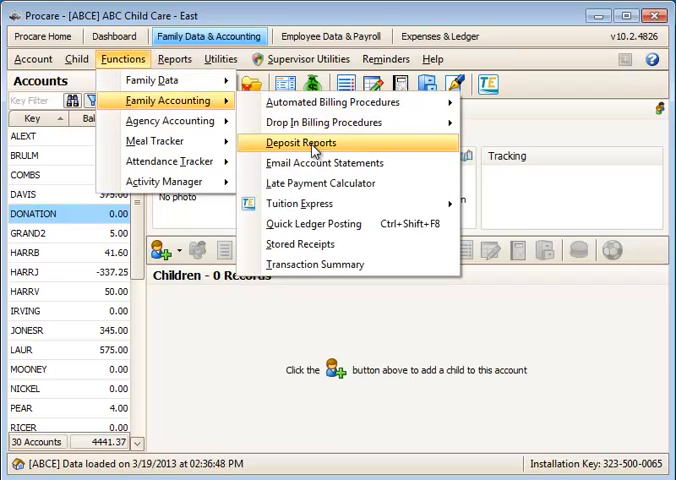
left_click(300, 142)
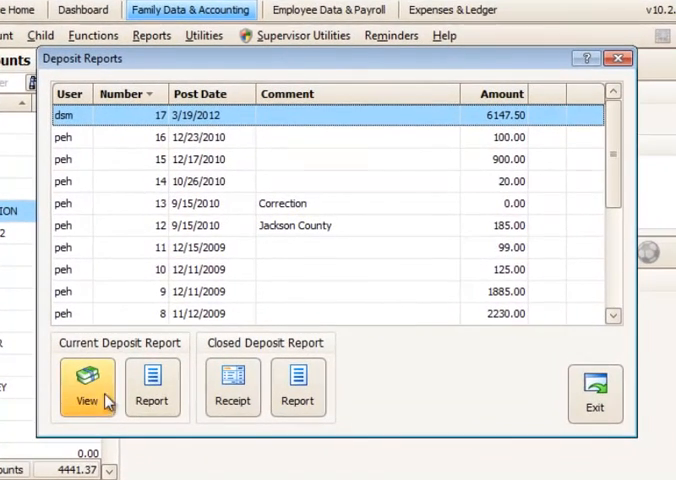
left_click(86, 388)
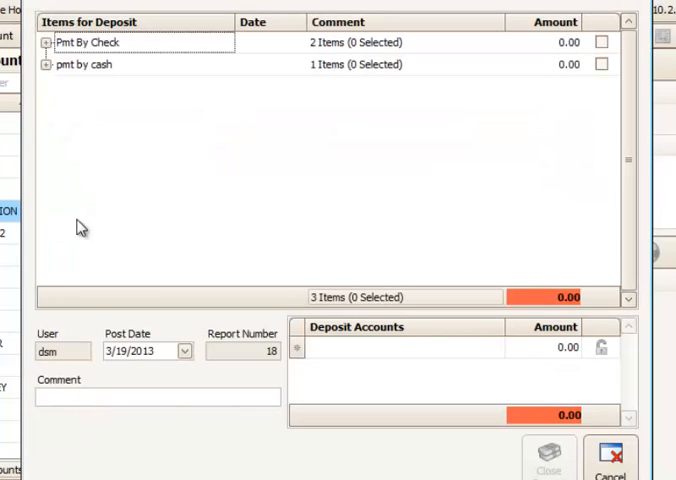
left_click(46, 42)
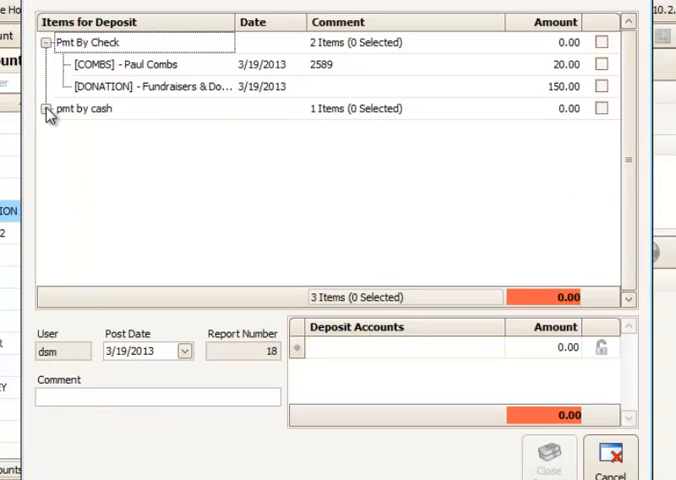
left_click(46, 108)
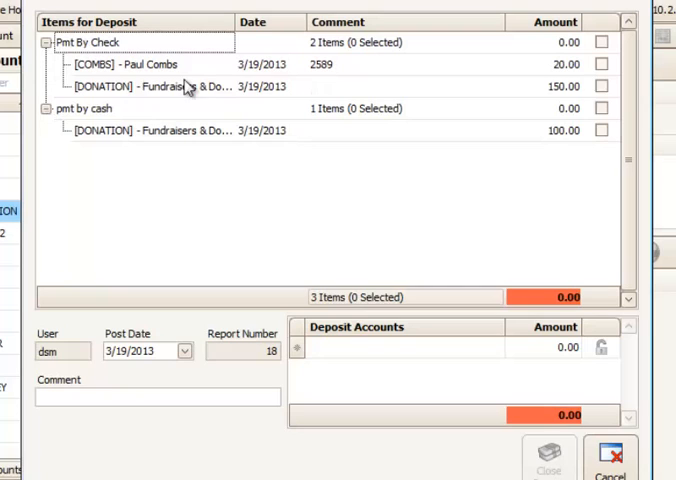
mouse_move(176, 104)
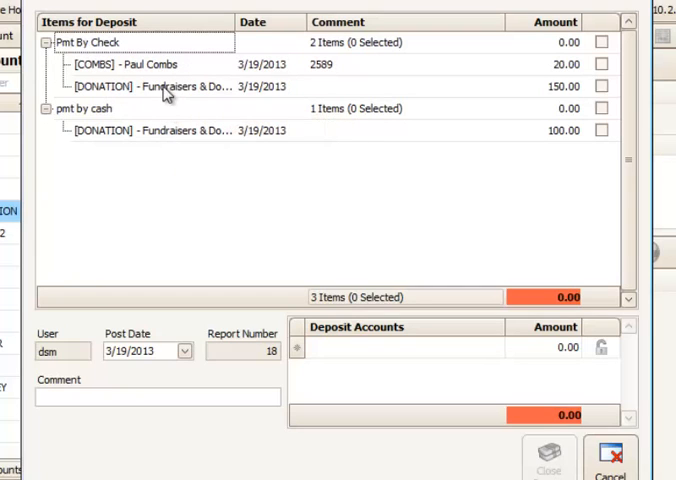
mouse_move(176, 138)
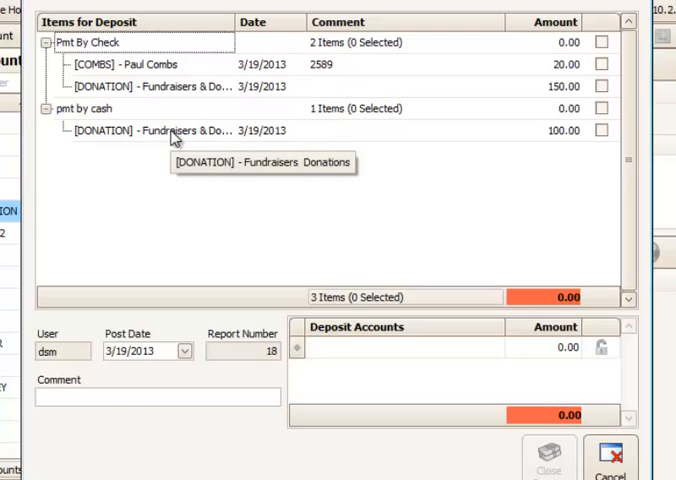
mouse_move(360, 68)
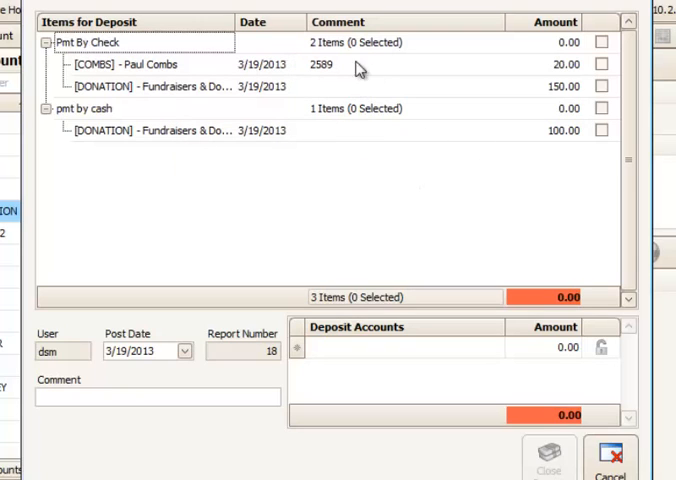
Mark all three payments, 270.00 total, for deposit into First National Checking
left_click(600, 42)
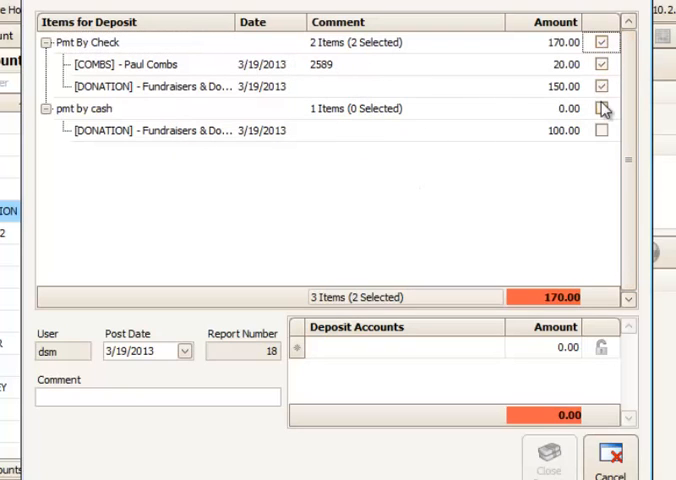
left_click(600, 108)
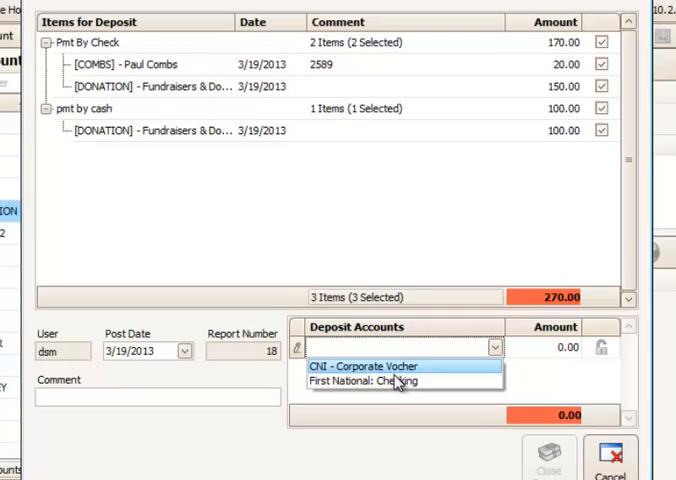
left_click(376, 380)
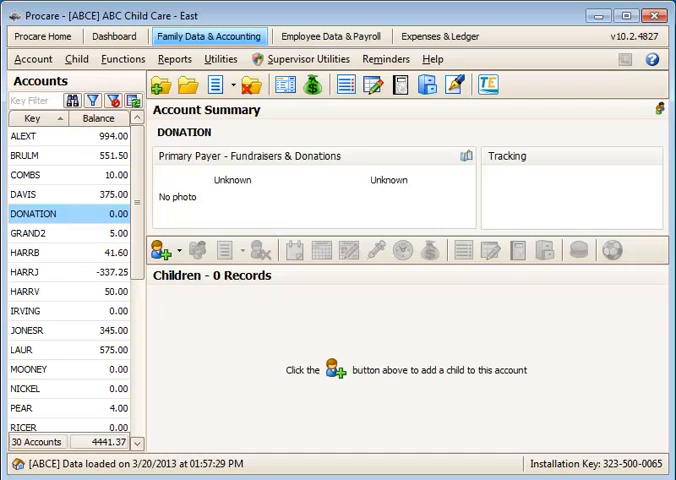
left_click(172, 58)
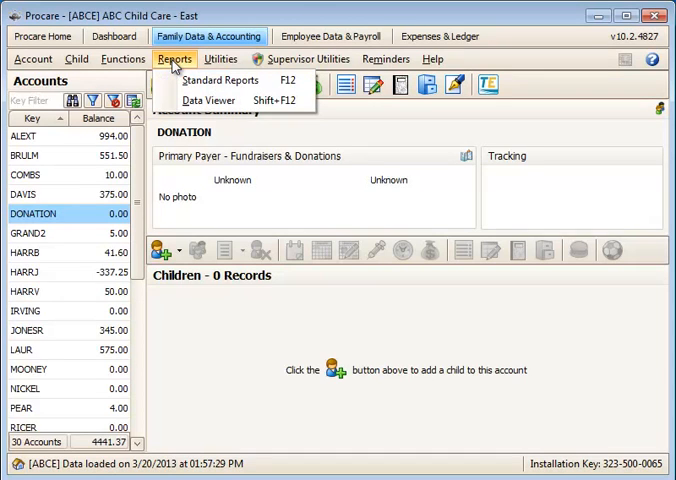
left_click(220, 80)
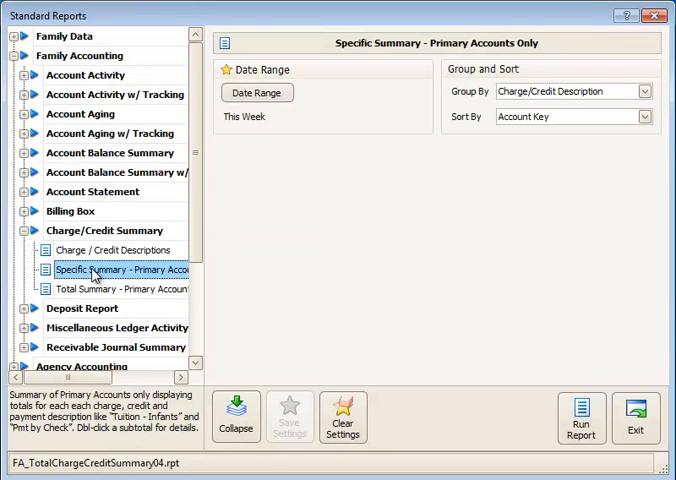
left_click(256, 92)
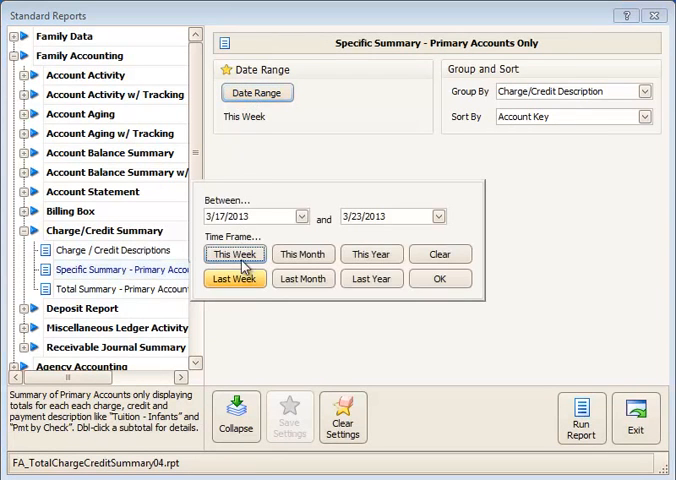
left_click(580, 418)
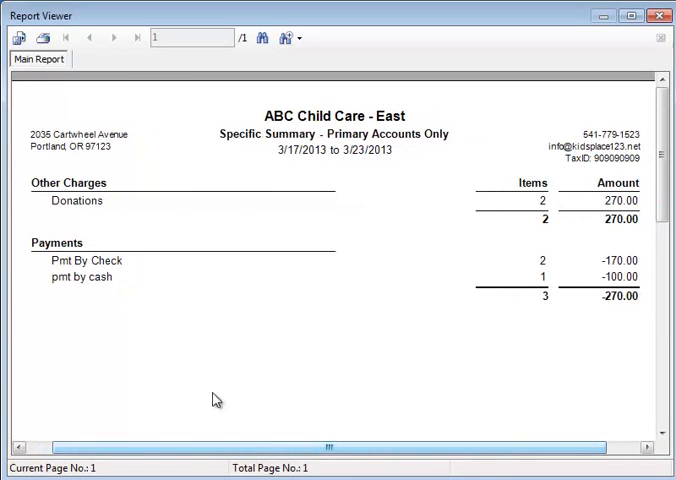
mouse_move(78, 200)
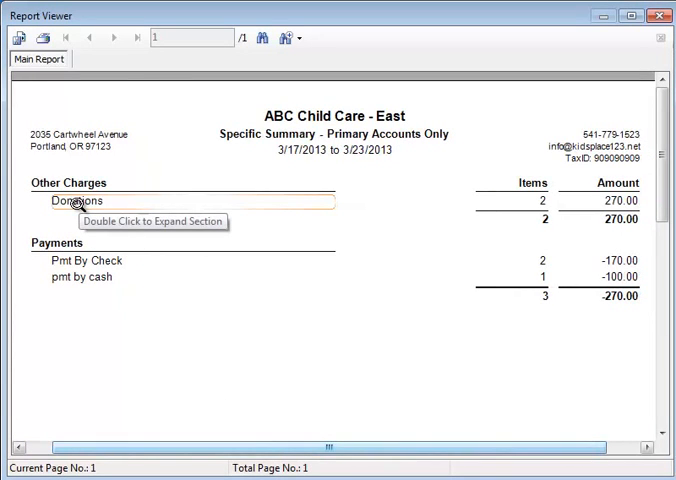
double_click(76, 200)
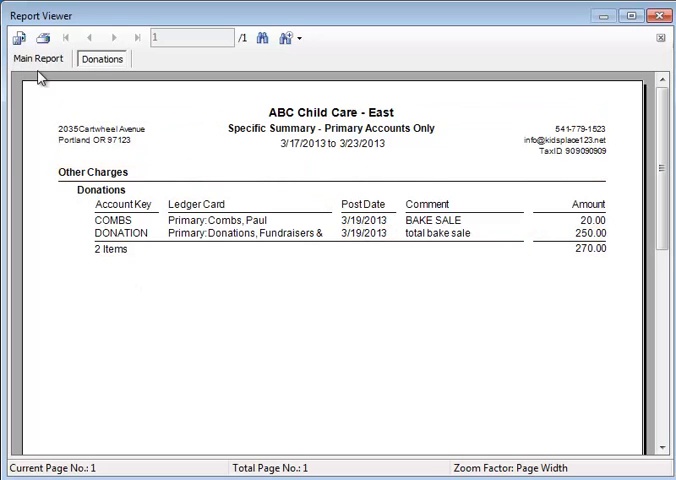
left_click(38, 58)
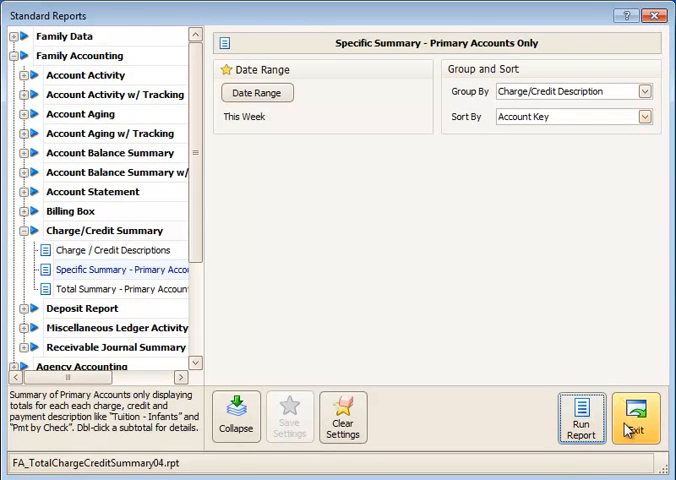
left_click(636, 416)
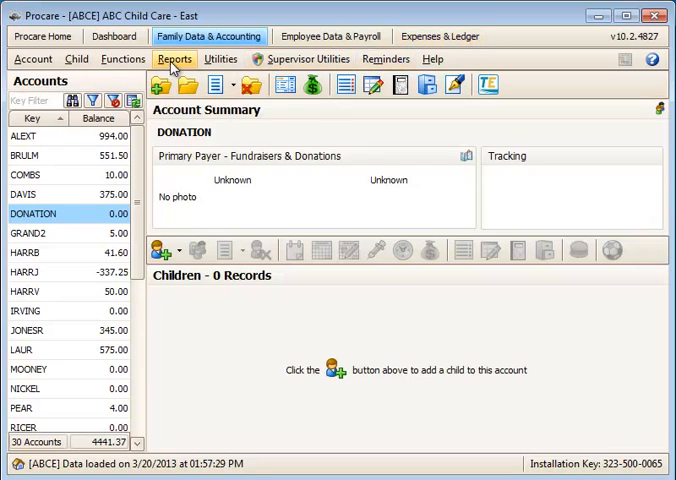
Reach the General Journal from the Expenses & Ledger Functions menu
left_click(124, 58)
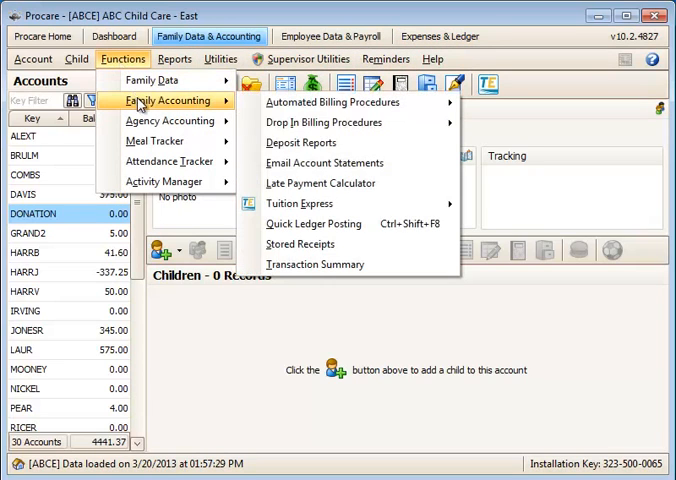
mouse_move(304, 142)
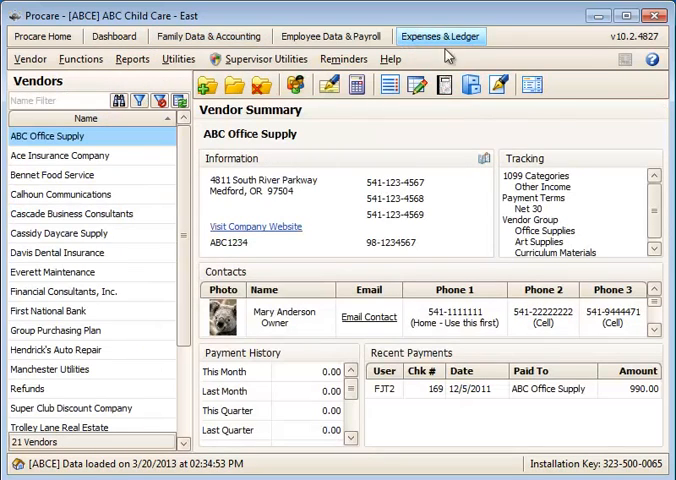
left_click(520, 84)
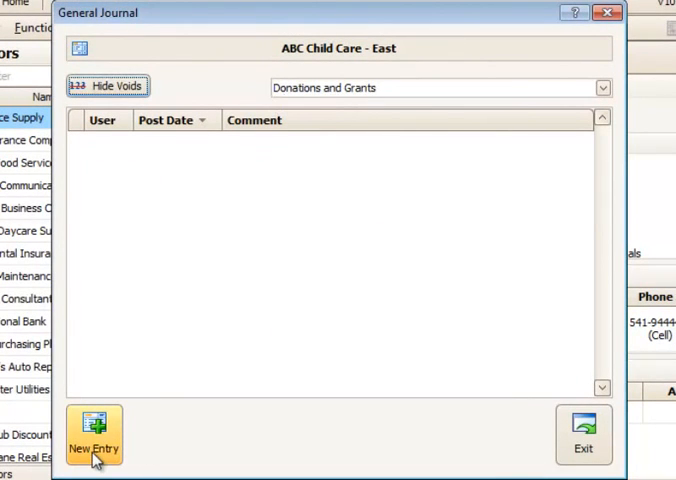
Start a Bake sale journal entry debiting First National Checking 250.00
left_click(92, 440)
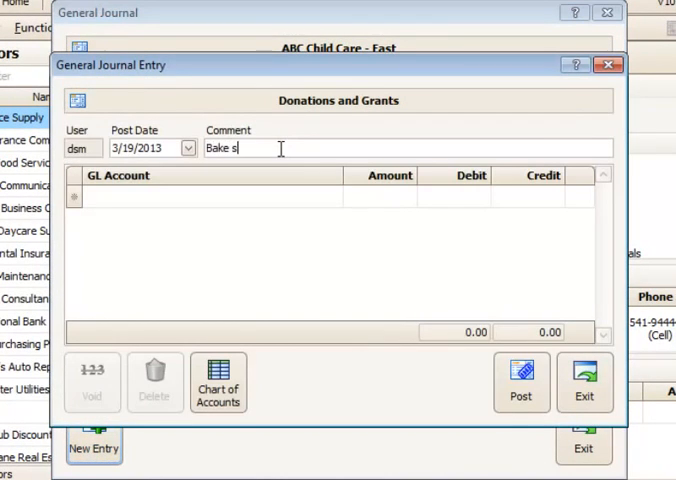
type("ale")
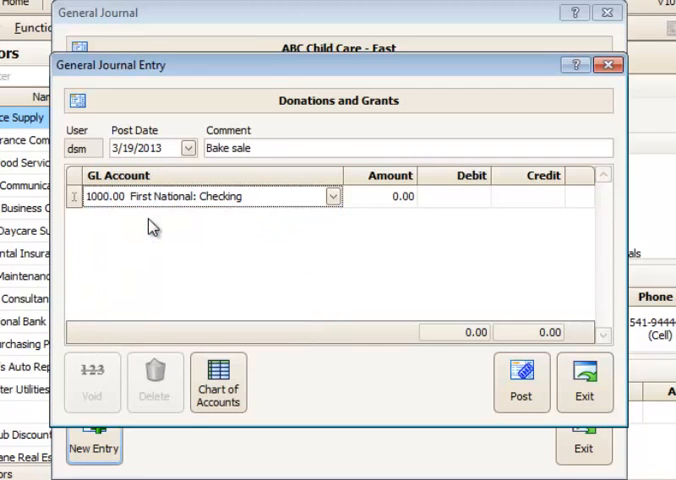
type("250.00")
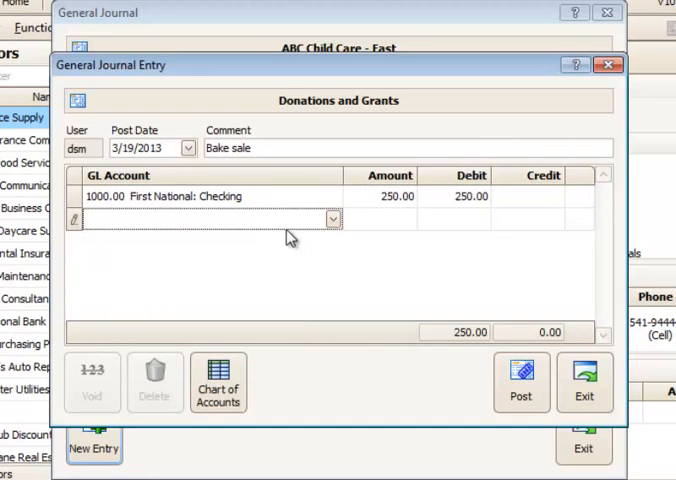
Credit 4045.00 Donations & Fundraisers 250.00, post the balanced entry and close the journal
left_click(328, 218)
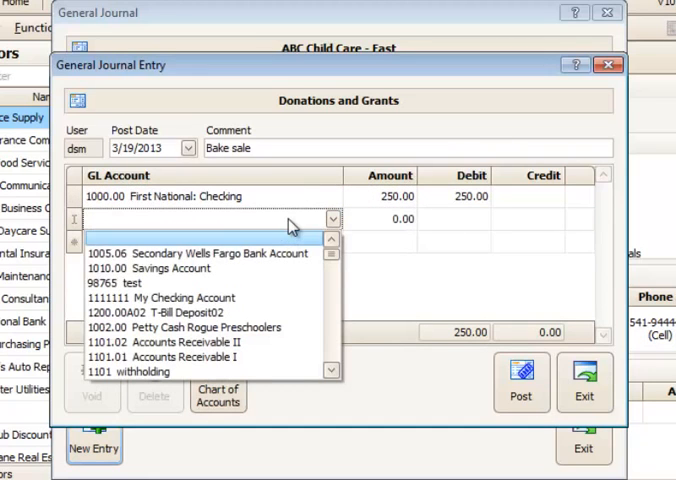
left_click(200, 218)
type("4045.00 Donations & Fundraisers")
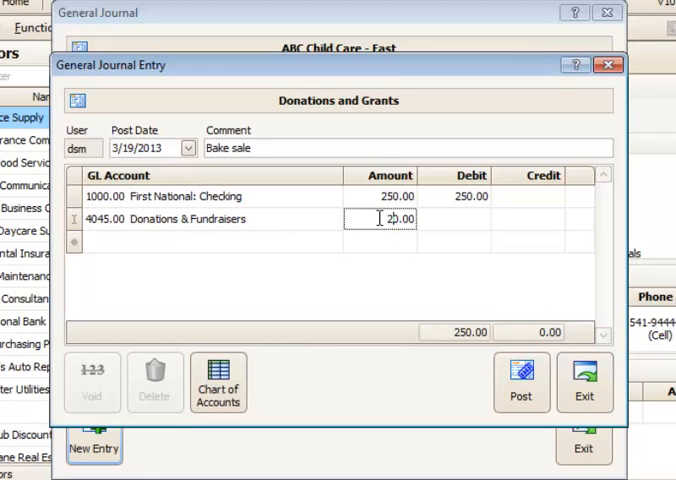
type("250.00")
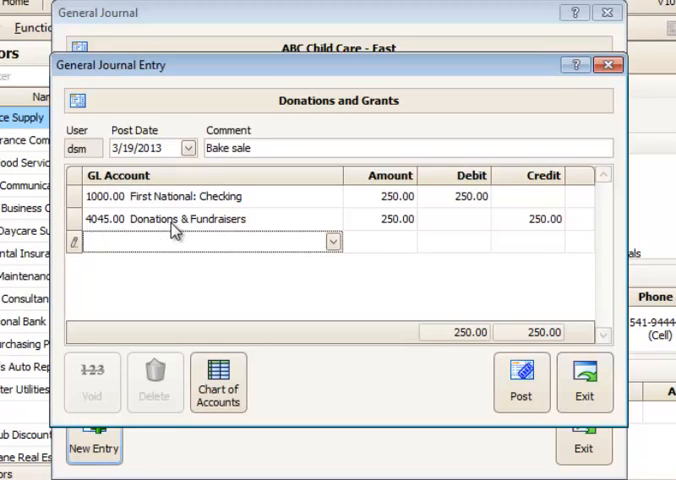
mouse_move(396, 228)
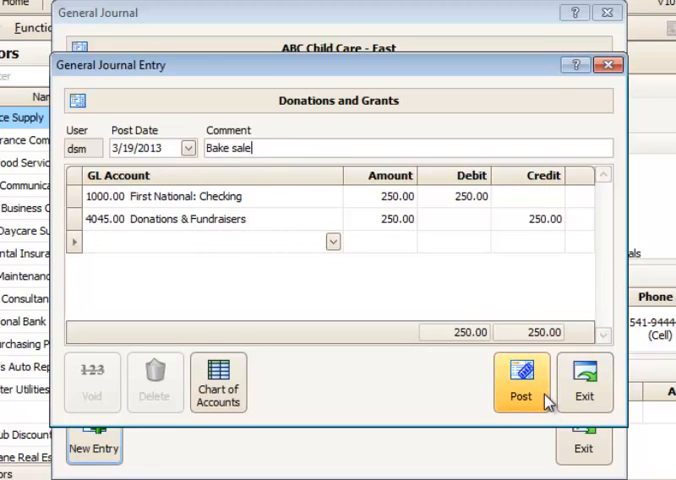
left_click(520, 390)
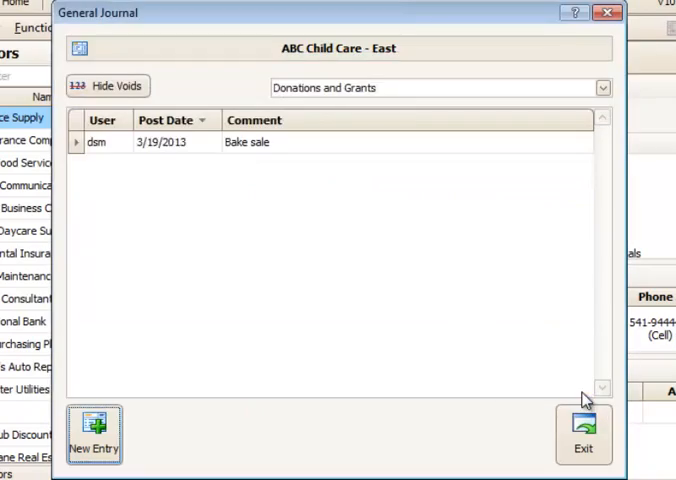
left_click(584, 440)
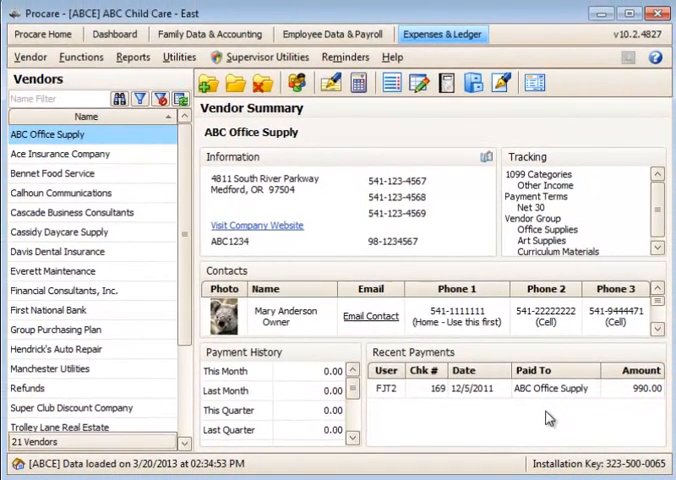